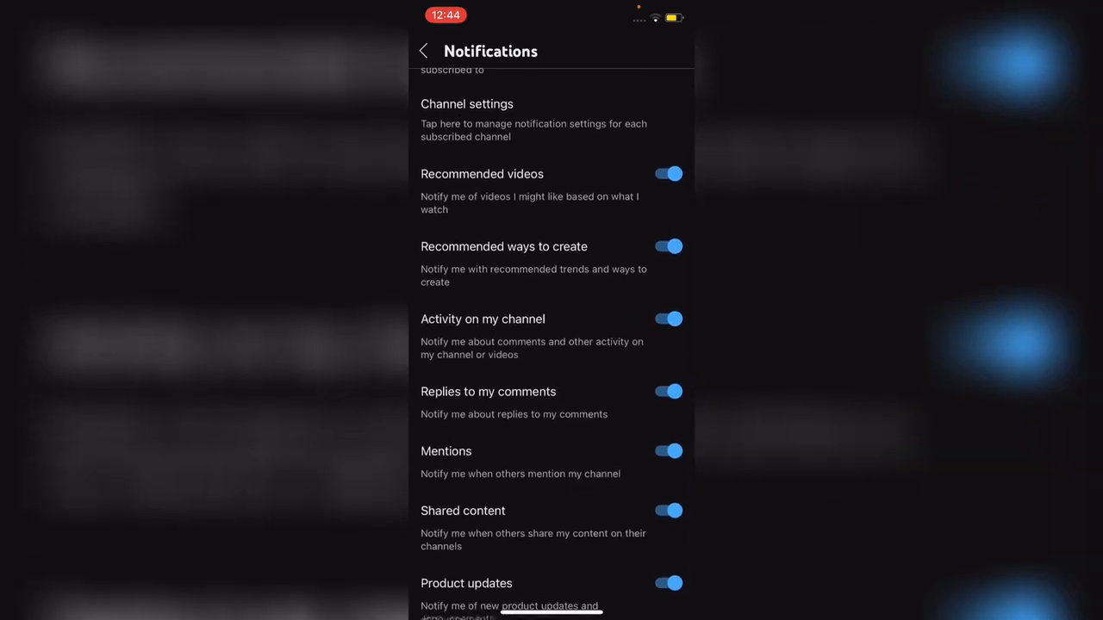
Step: Leave YouTube's notification settings and return to the iPhone home screen
scroll(down, 3)
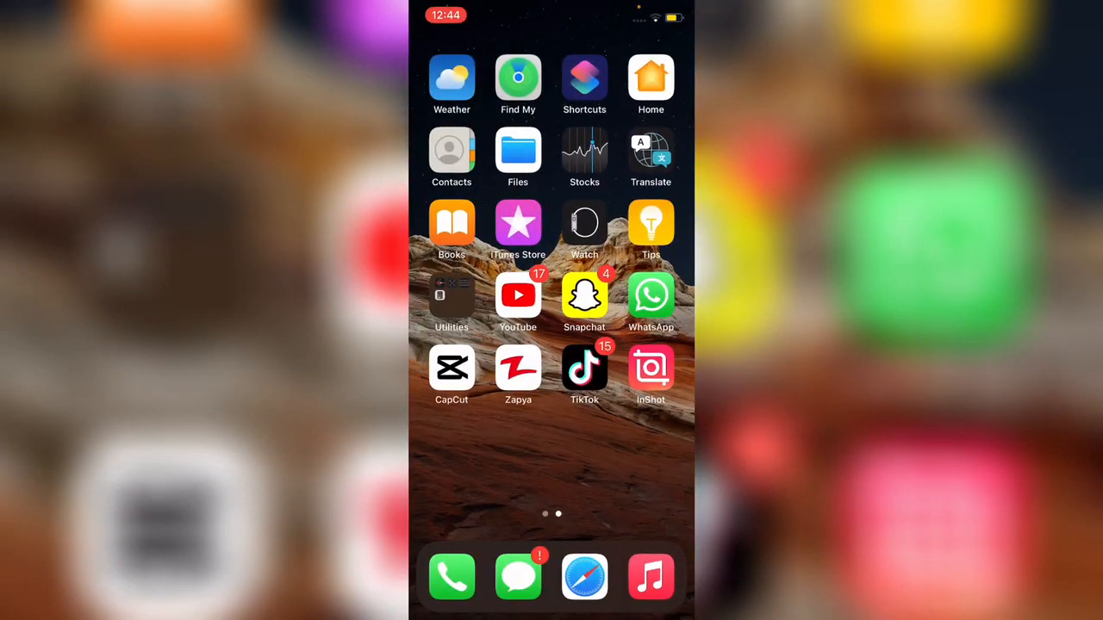
Step: Launch YouTube, go to the You account tab and bring up the Settings list
click(518, 295)
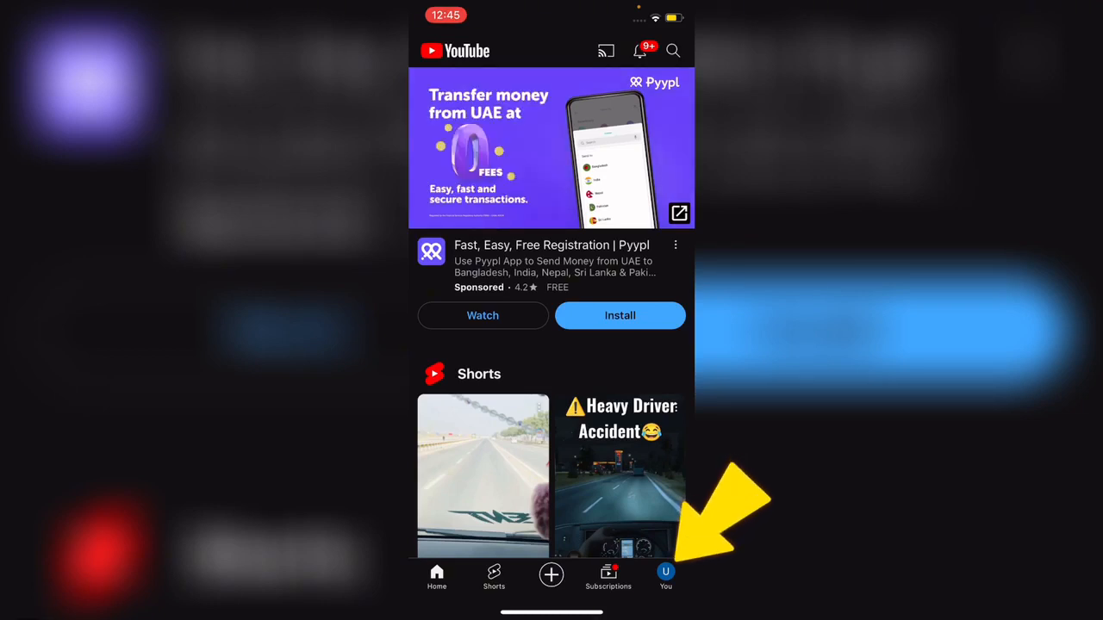
click(665, 575)
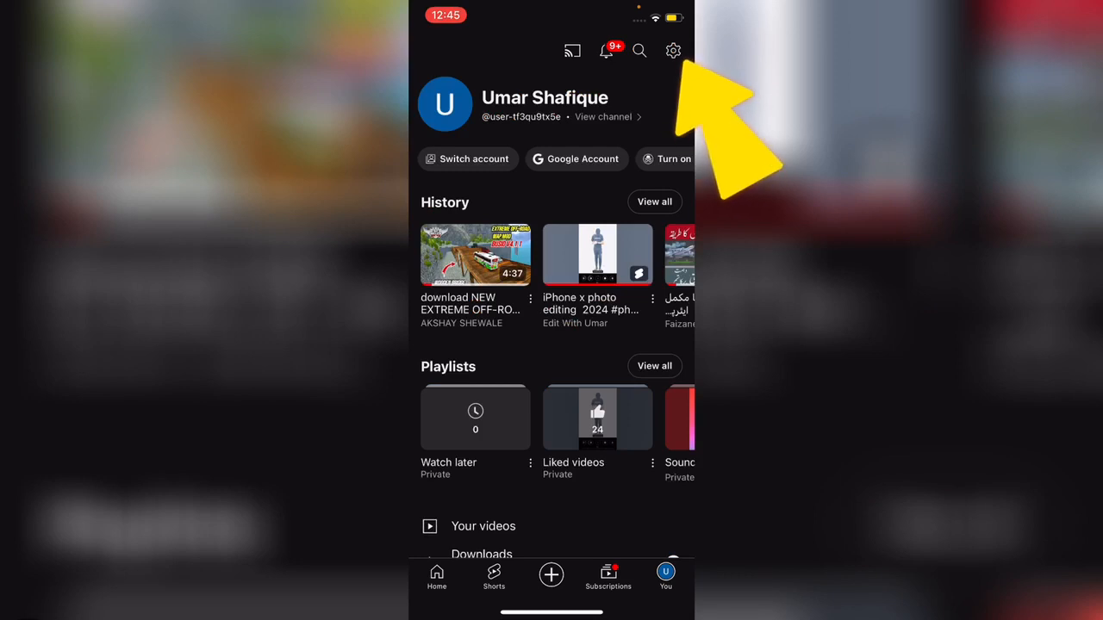
click(673, 50)
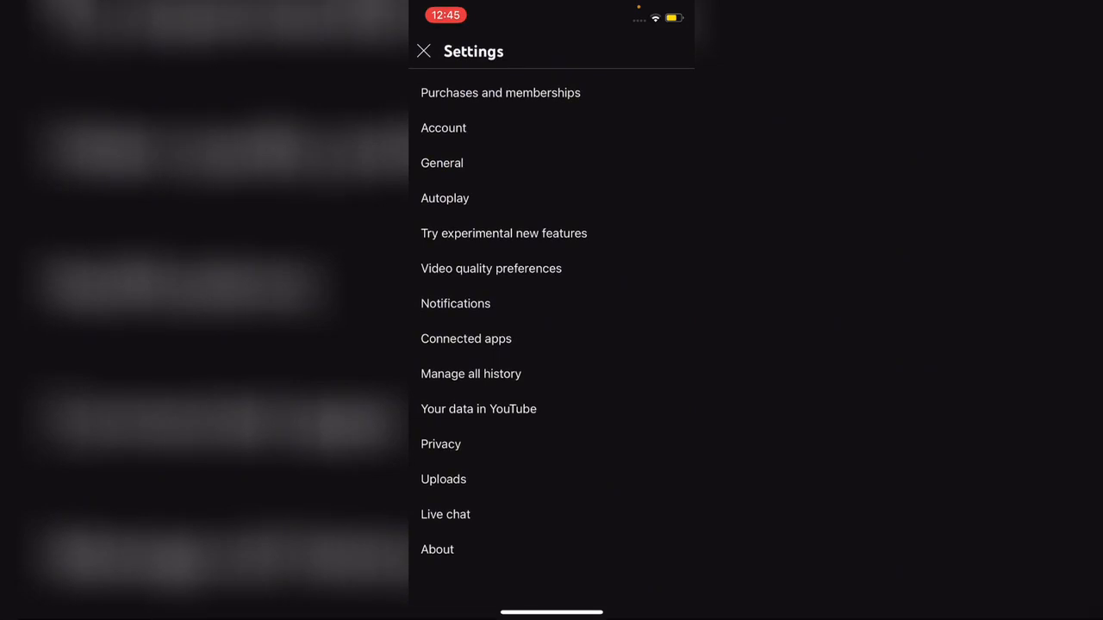
Step: Enter the Notifications settings page, where Subscriptions alerts are switched off
click(455, 303)
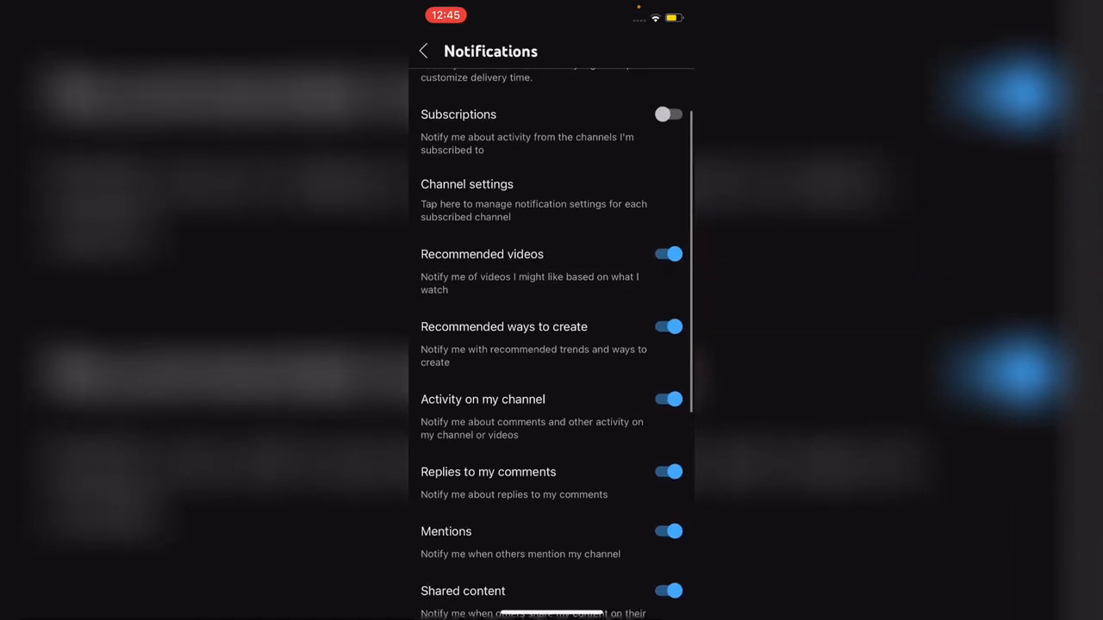
click(669, 253)
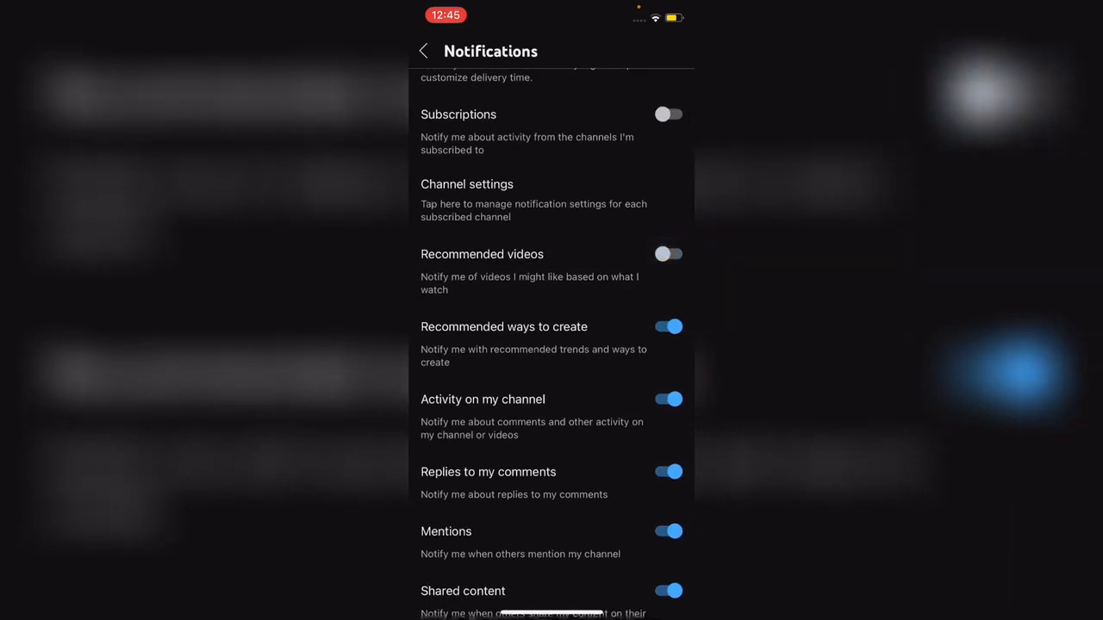
click(668, 253)
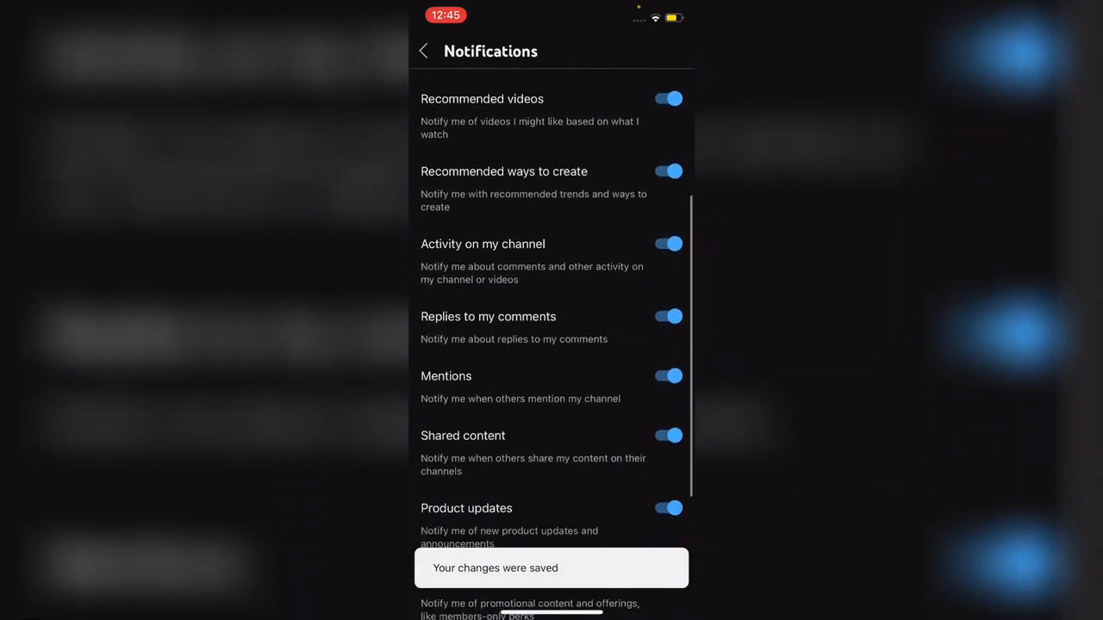
scroll(down, 3)
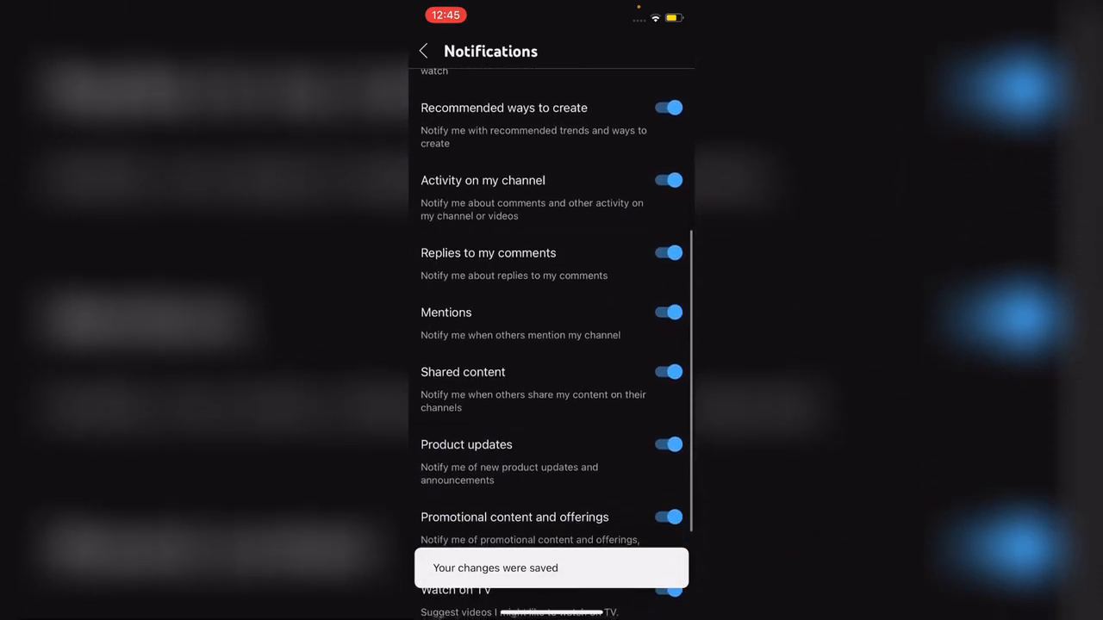